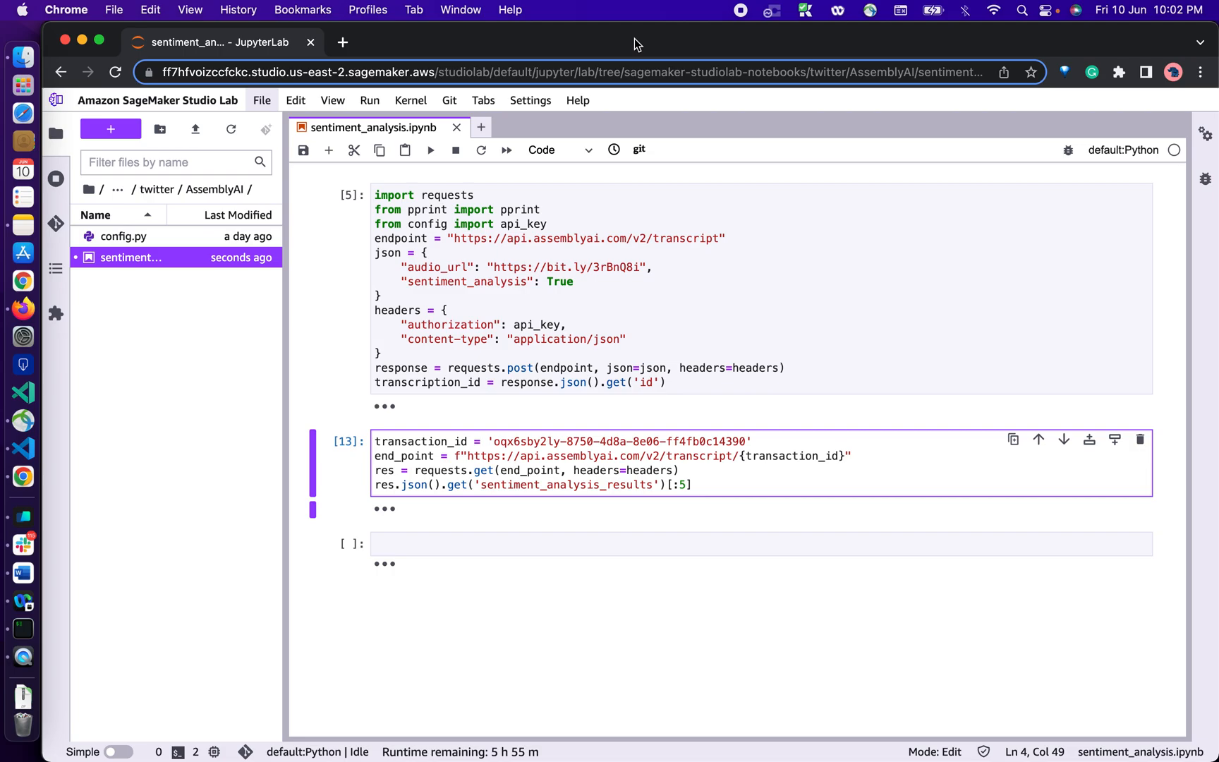
mouse_move(533, 100)
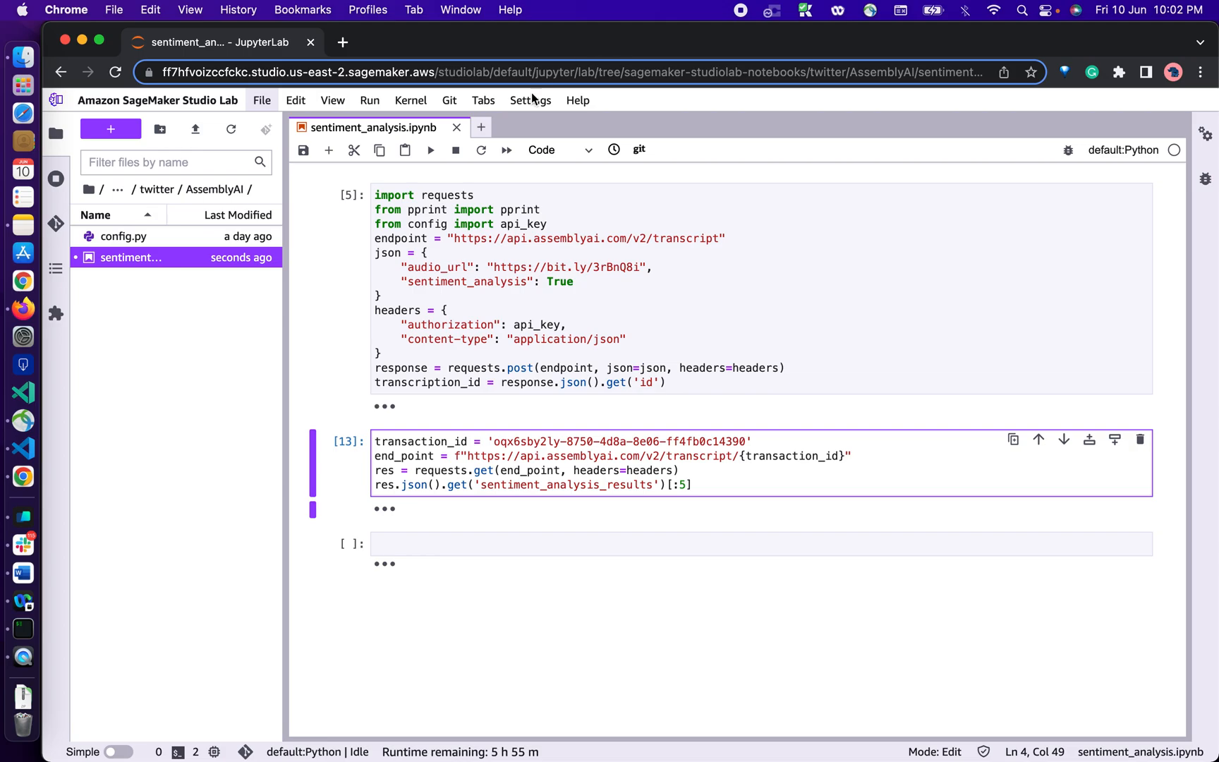
mouse_move(514, 313)
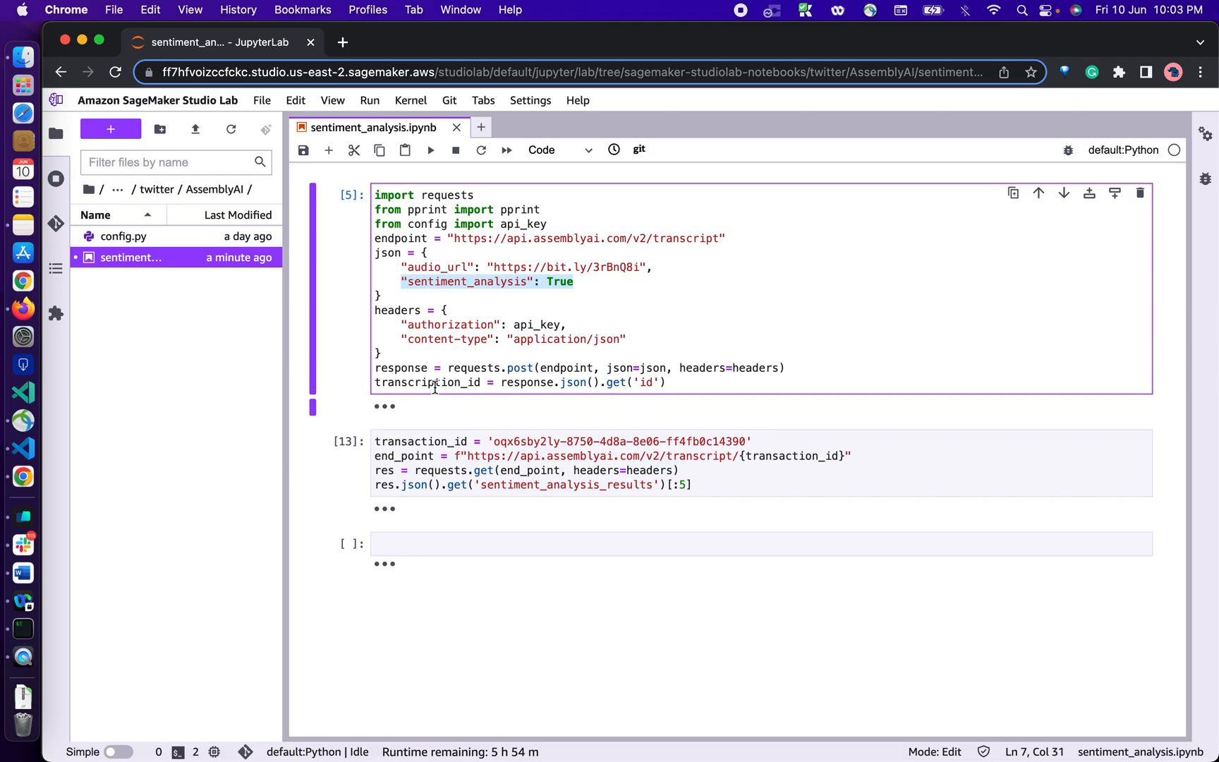
mouse_move(481, 351)
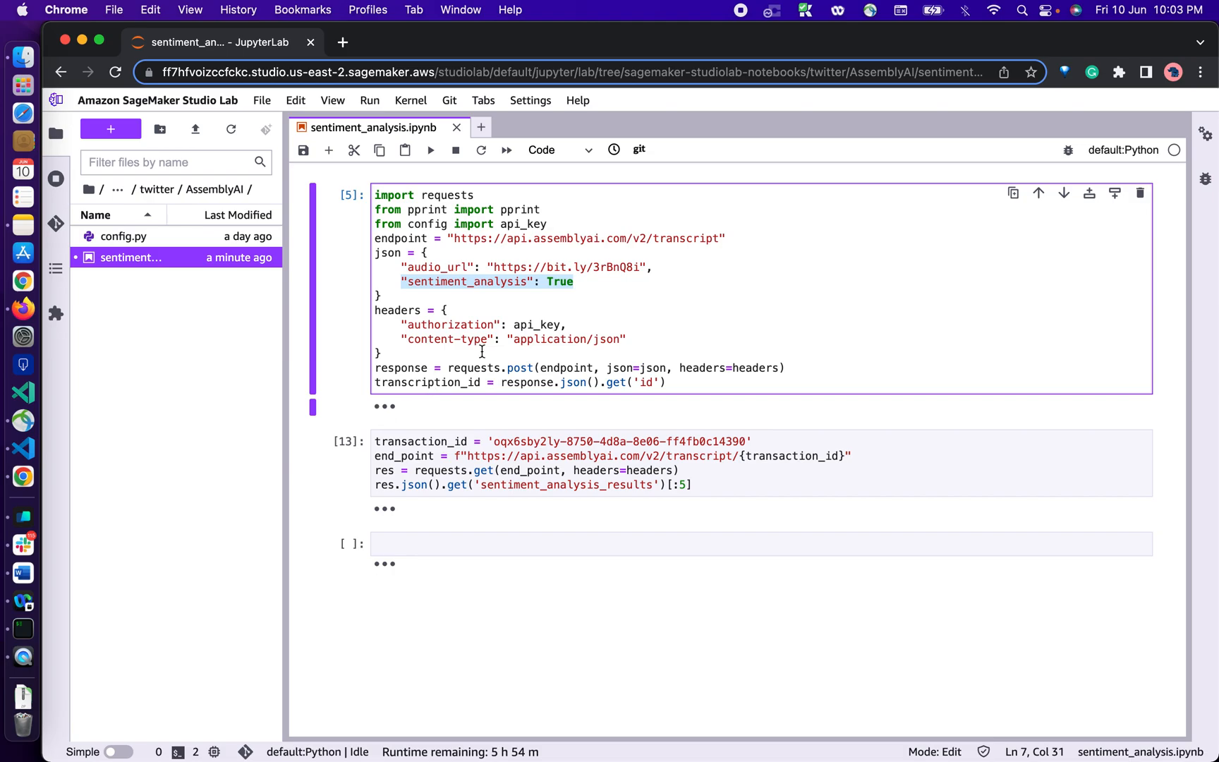
Reveal the sentiment_analysis_results list beneath the transcript-fetching cell
click(683, 340)
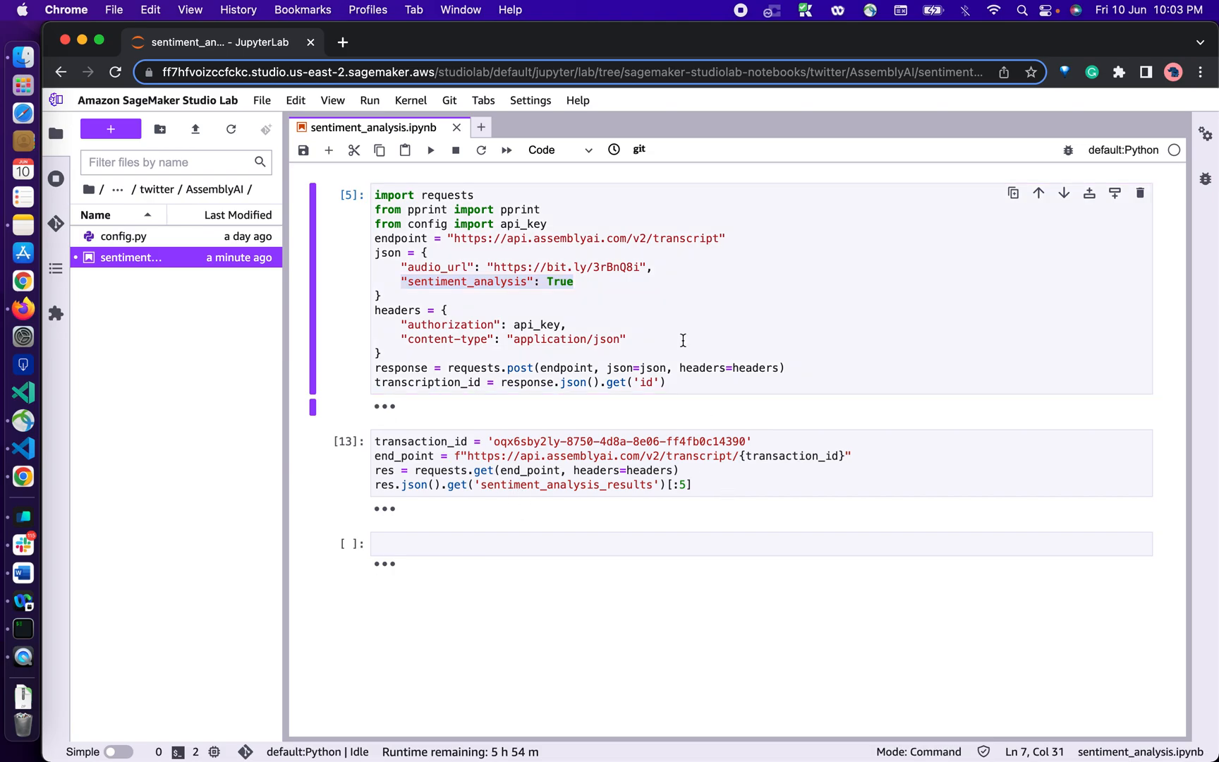
mouse_move(402, 506)
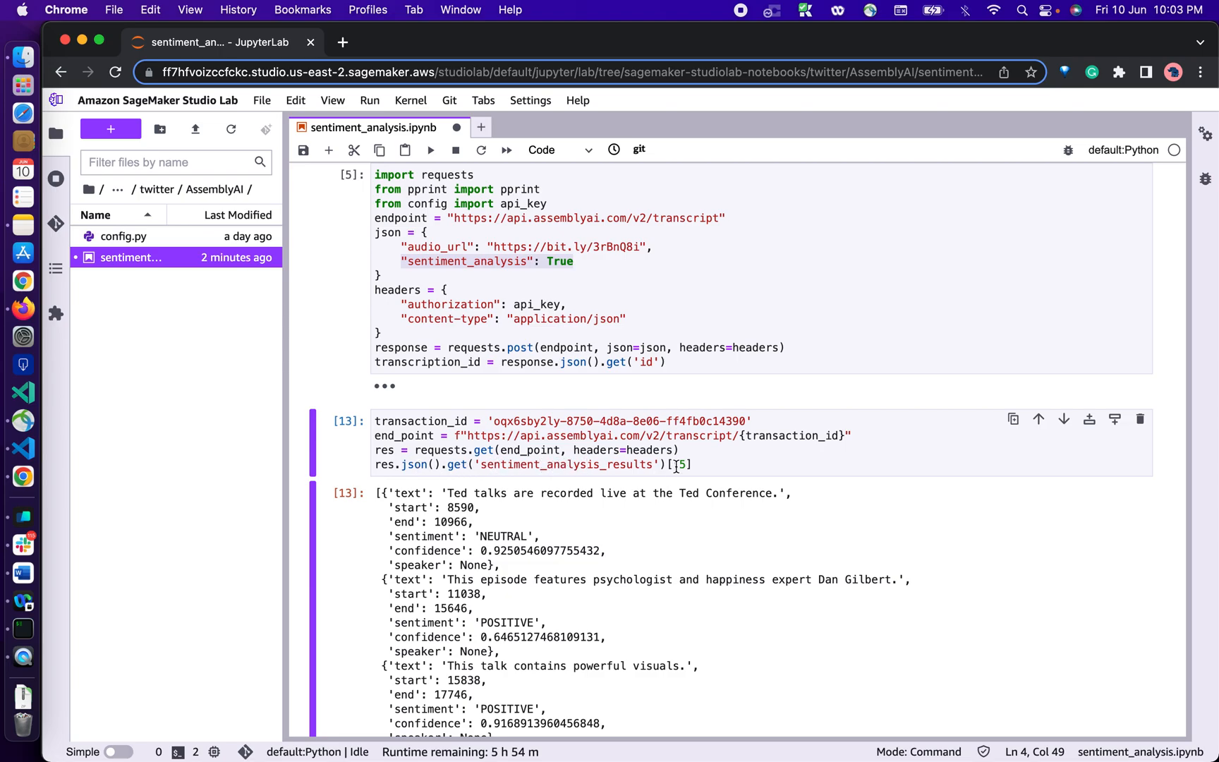
scroll(up, 3)
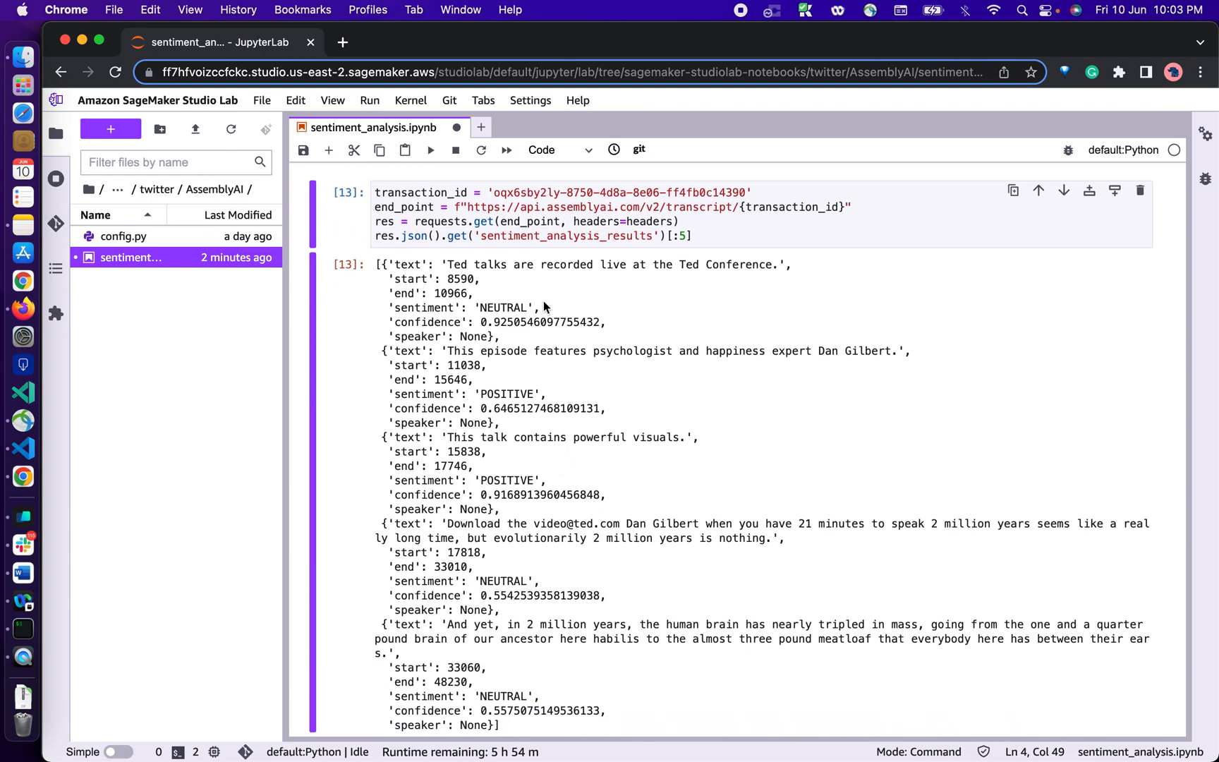
mouse_move(472, 276)
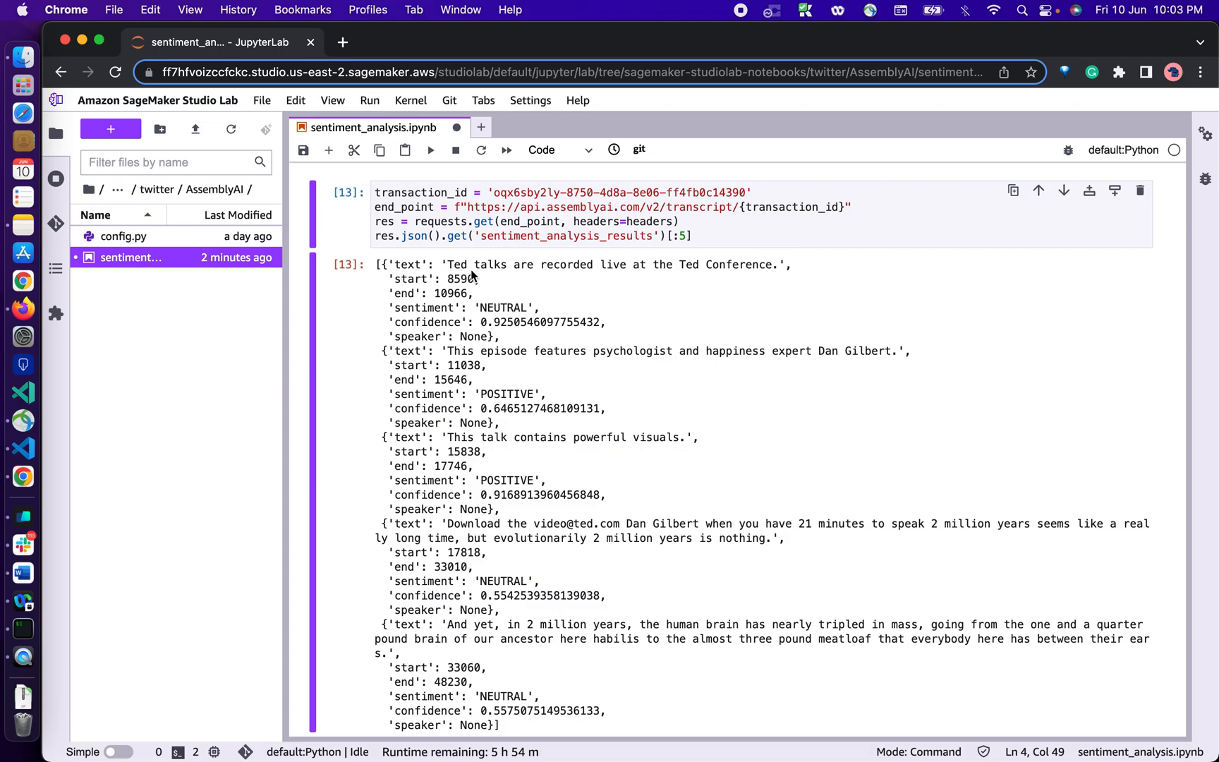
mouse_move(475, 309)
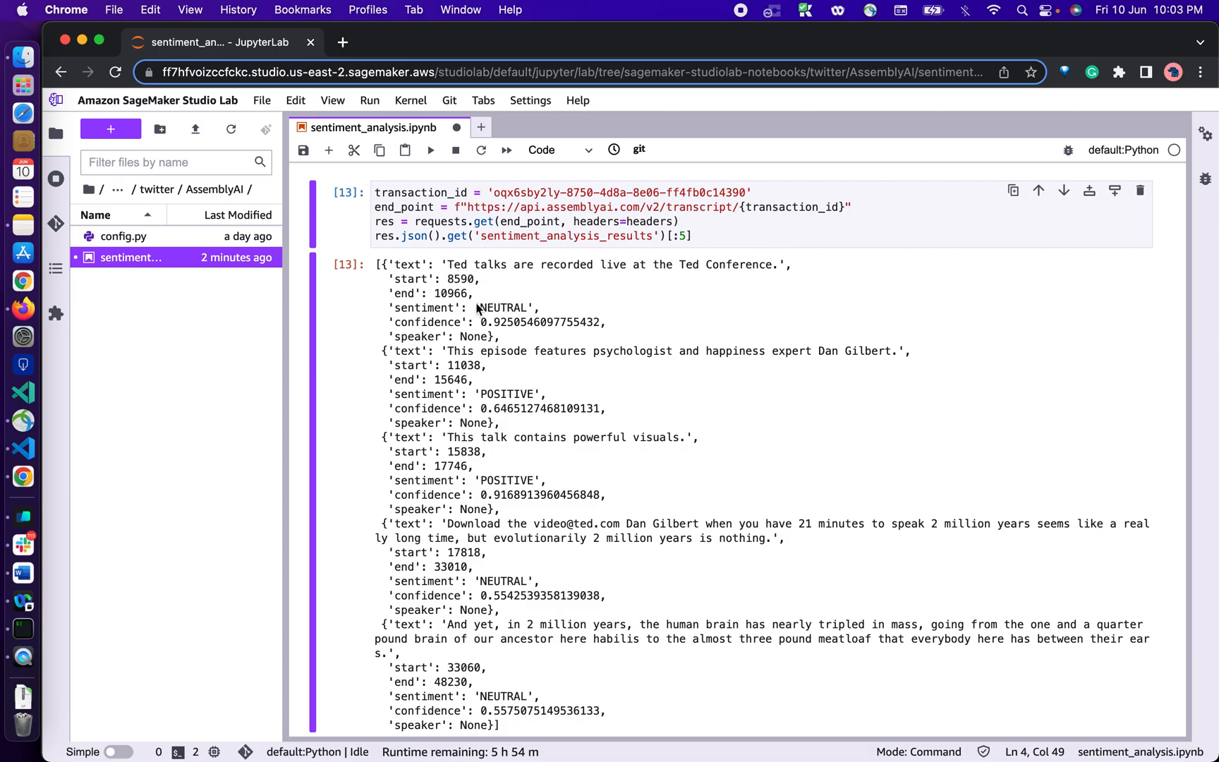
mouse_move(479, 323)
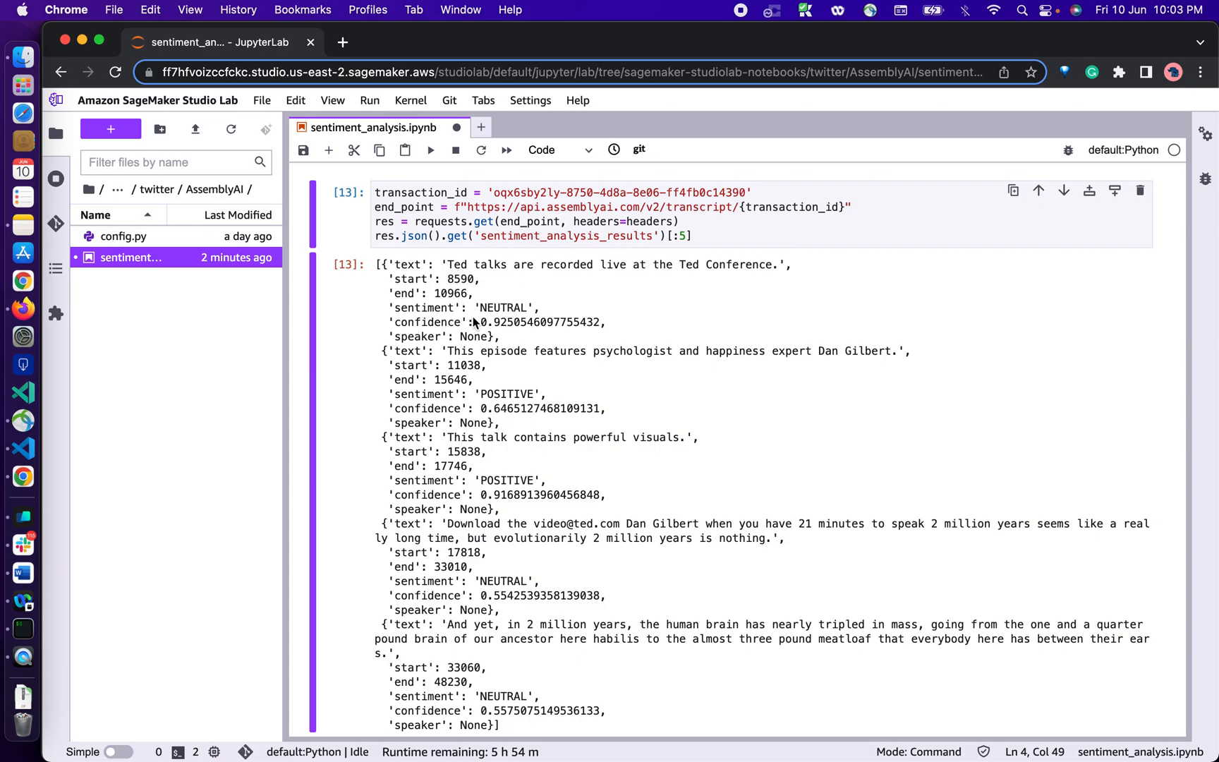
mouse_move(499, 336)
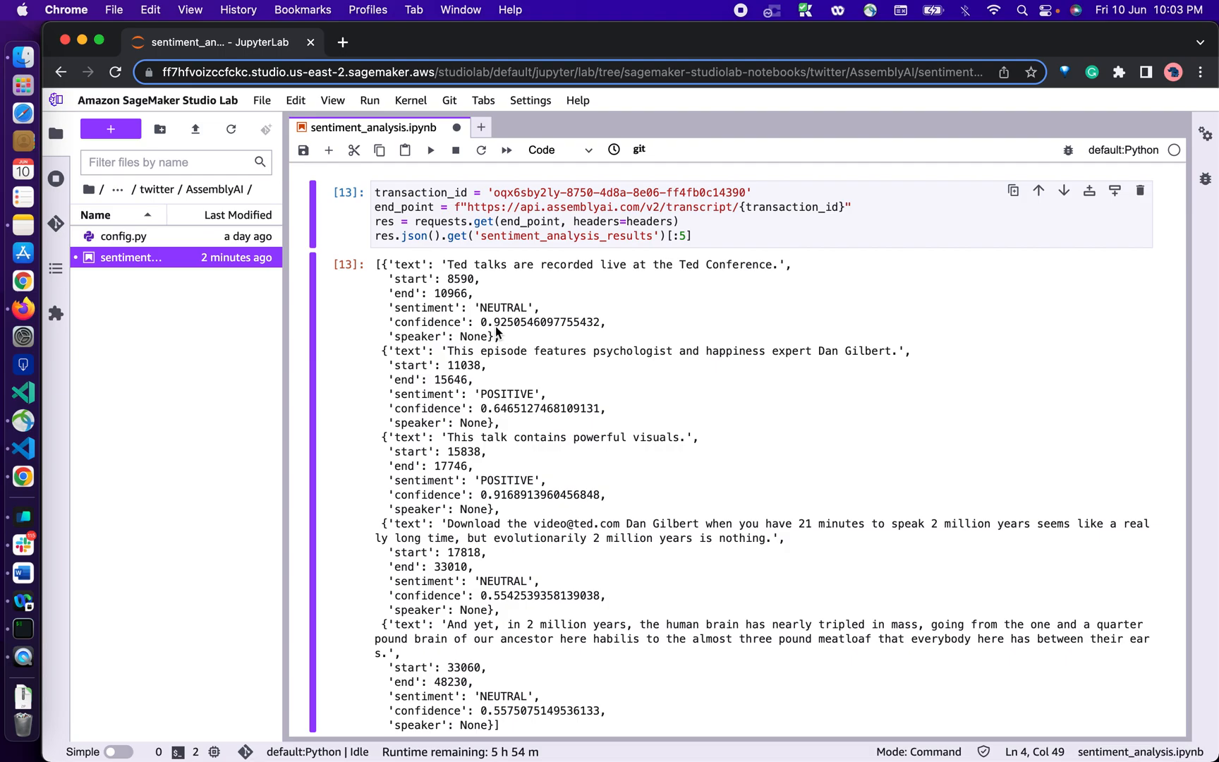
mouse_move(464, 392)
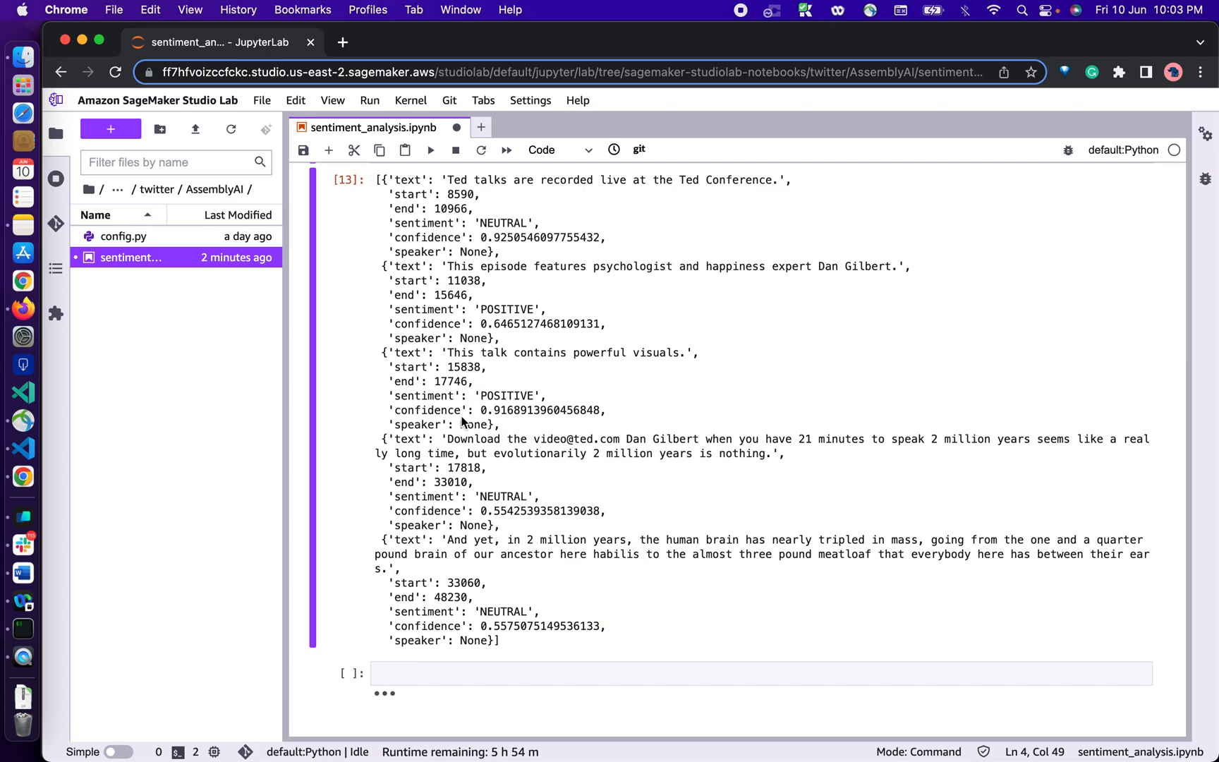
mouse_move(498, 520)
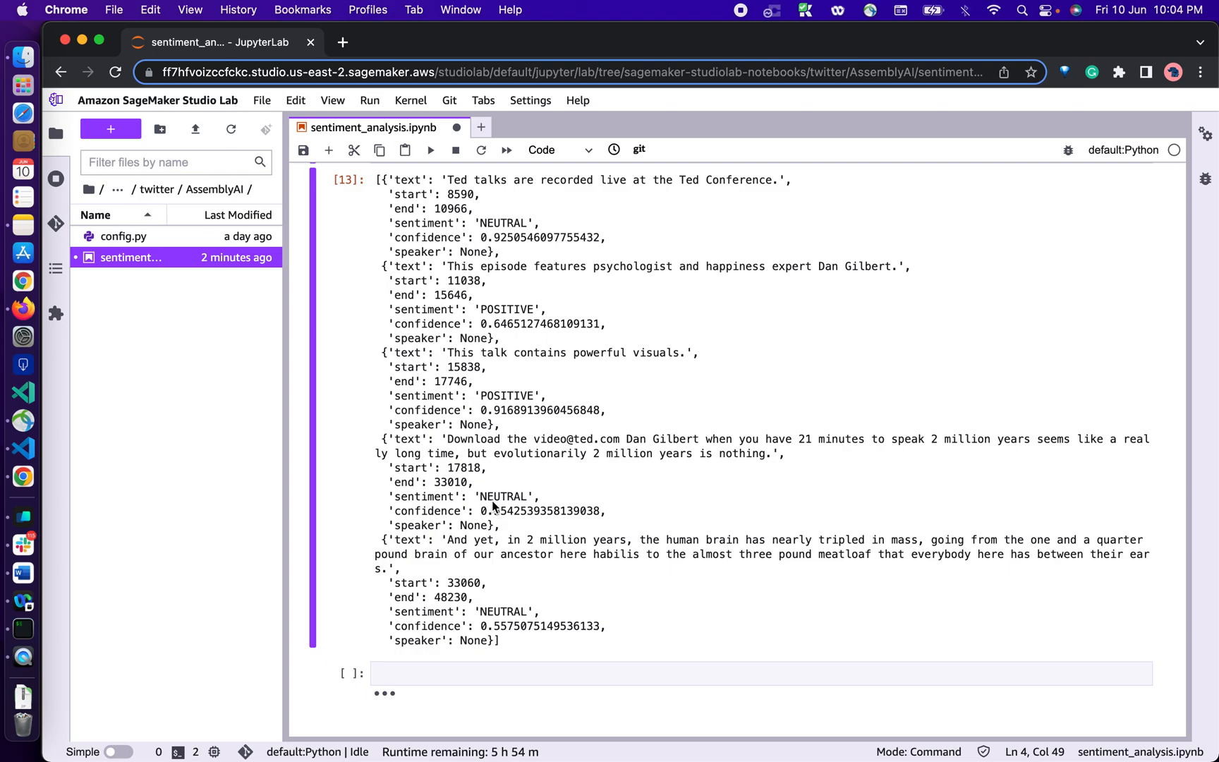
mouse_move(515, 517)
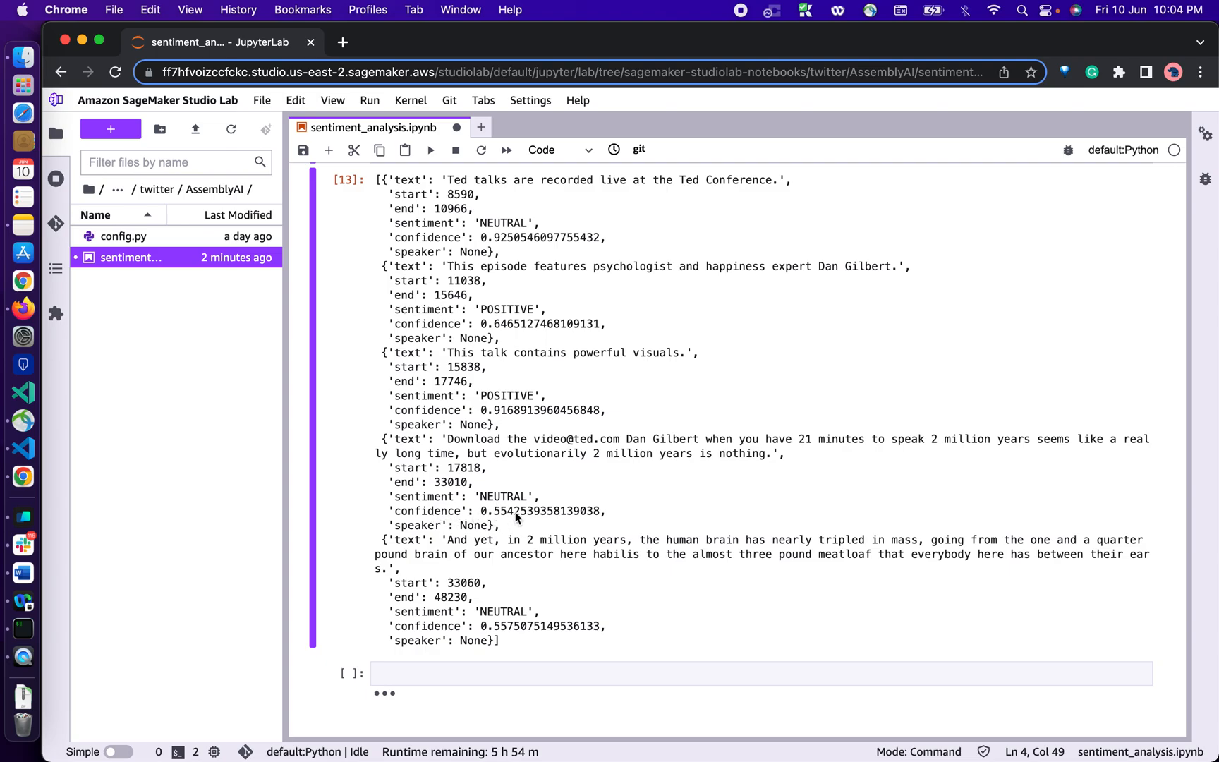
scroll(up, 3)
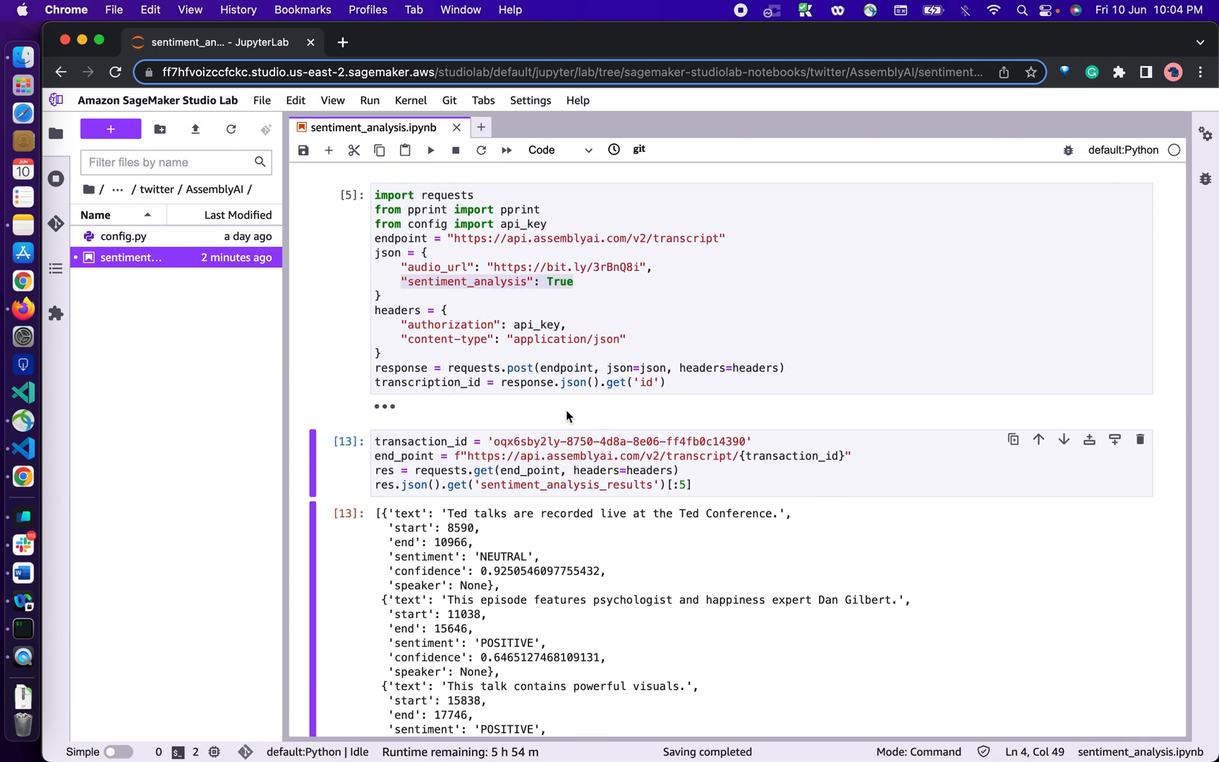